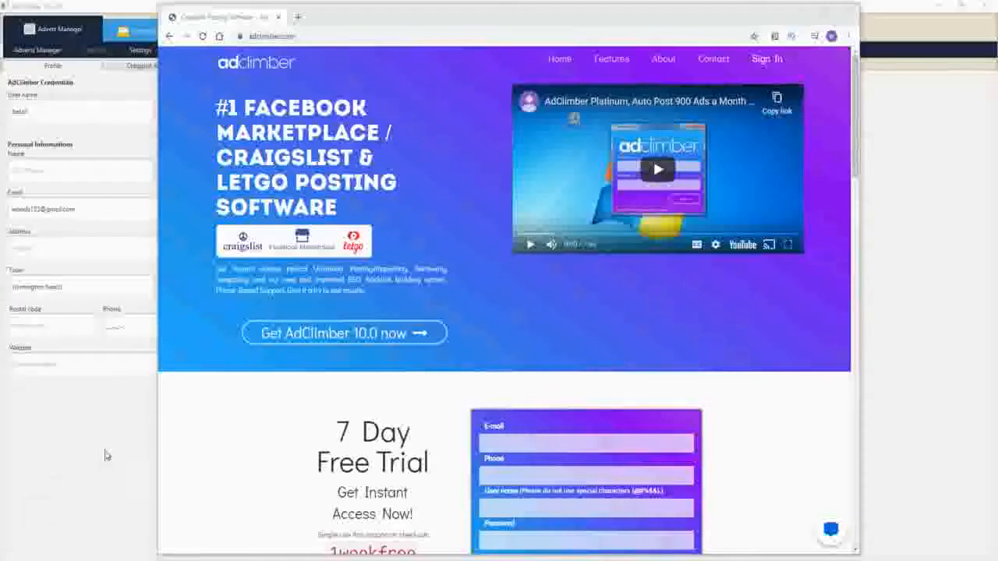
mouse_move(450, 265)
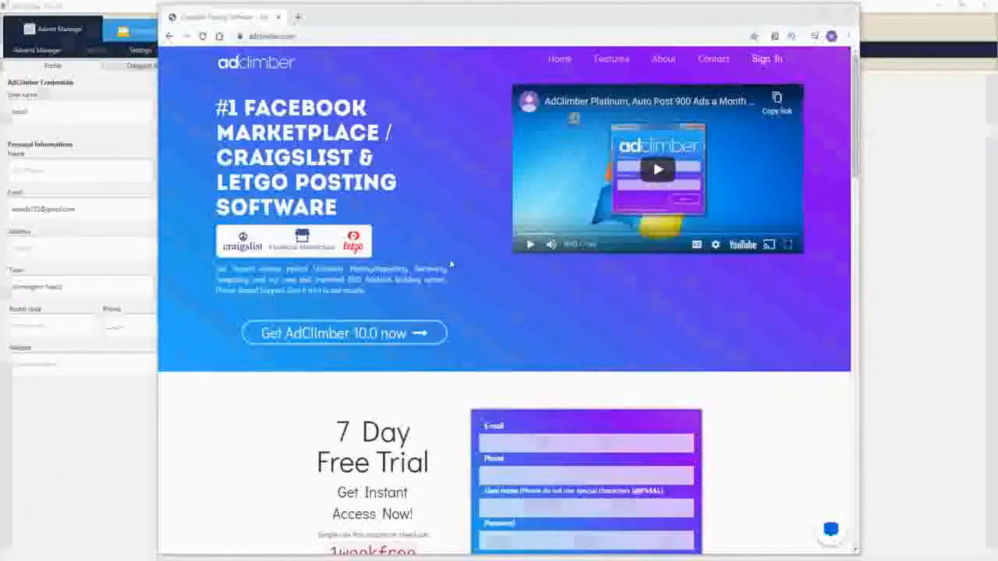
Select the 1weekfree coupon code under the 7 Day Free Trial offer.
scroll(down, 3)
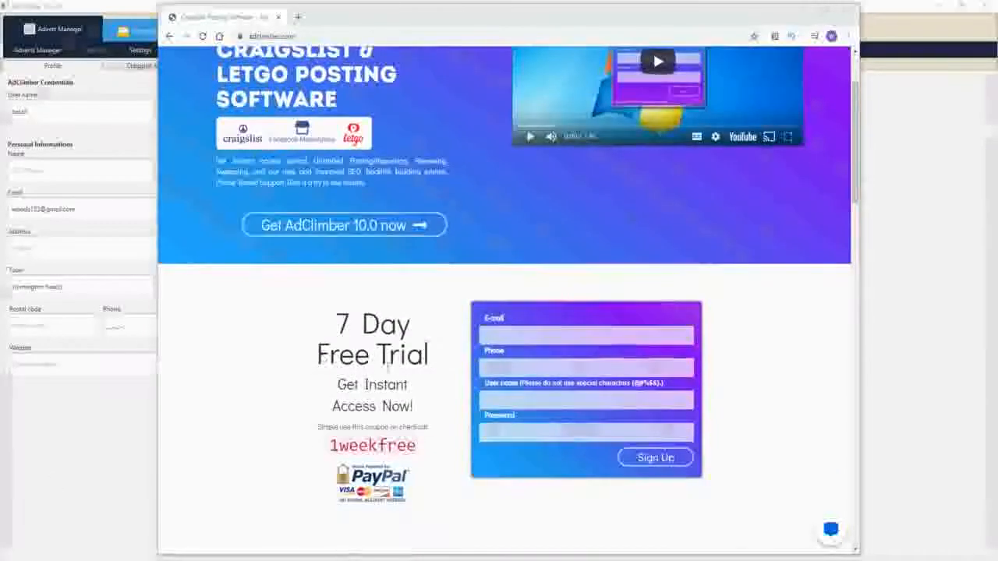
double_click(372, 445)
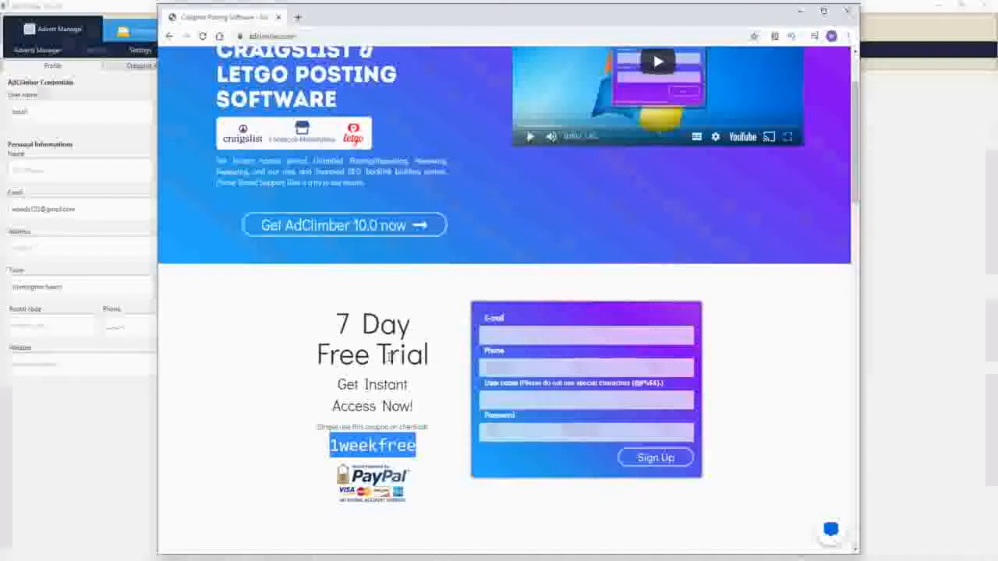
scroll(up, 3)
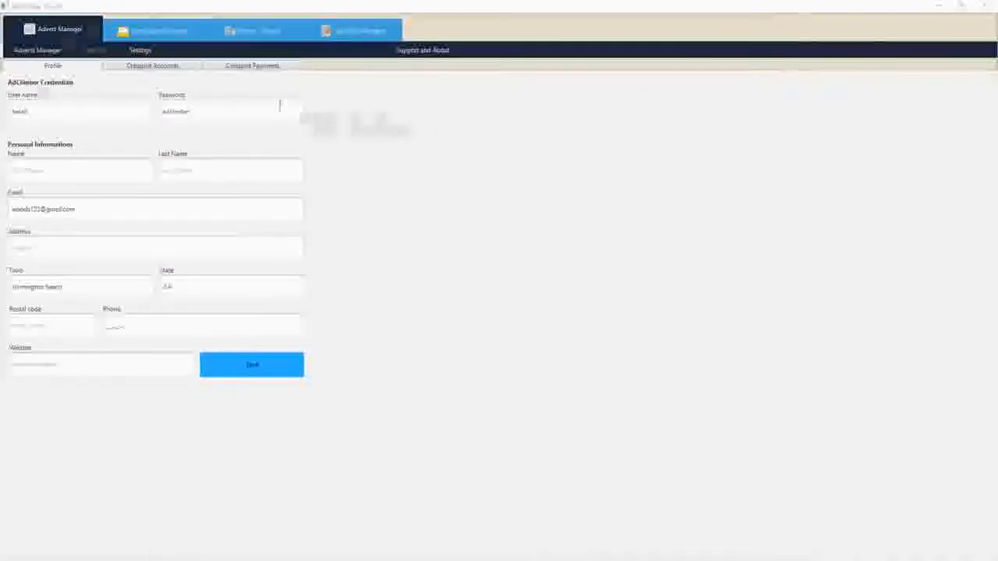
Show the saved mattress adverts, then open and cancel the Import Adverts dialog.
click(36, 50)
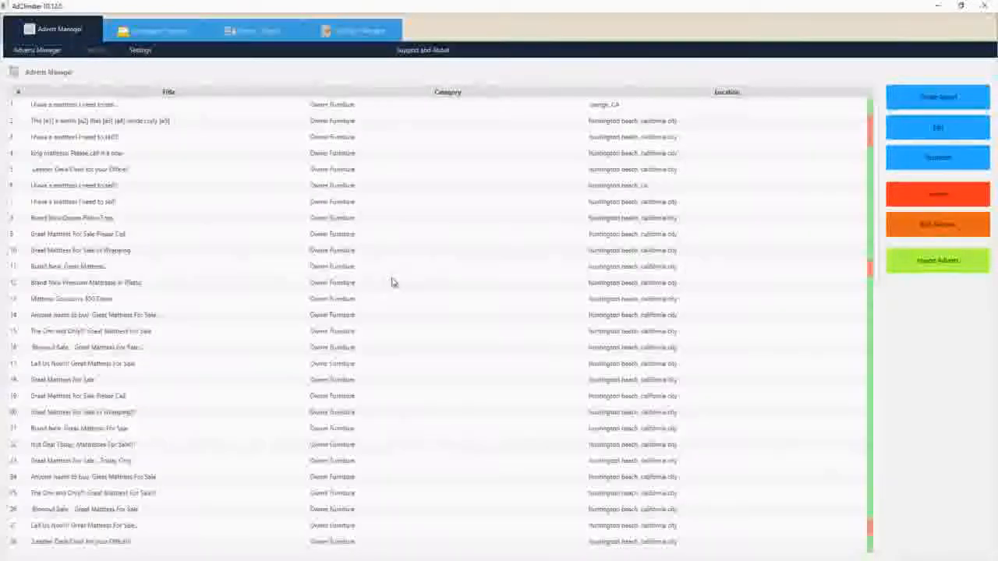
click(937, 259)
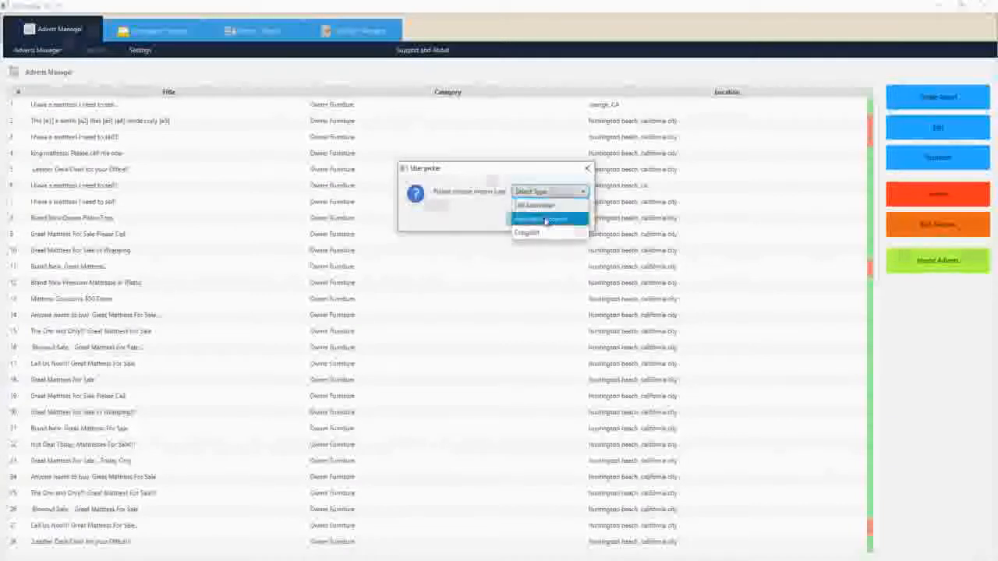
mouse_move(534, 233)
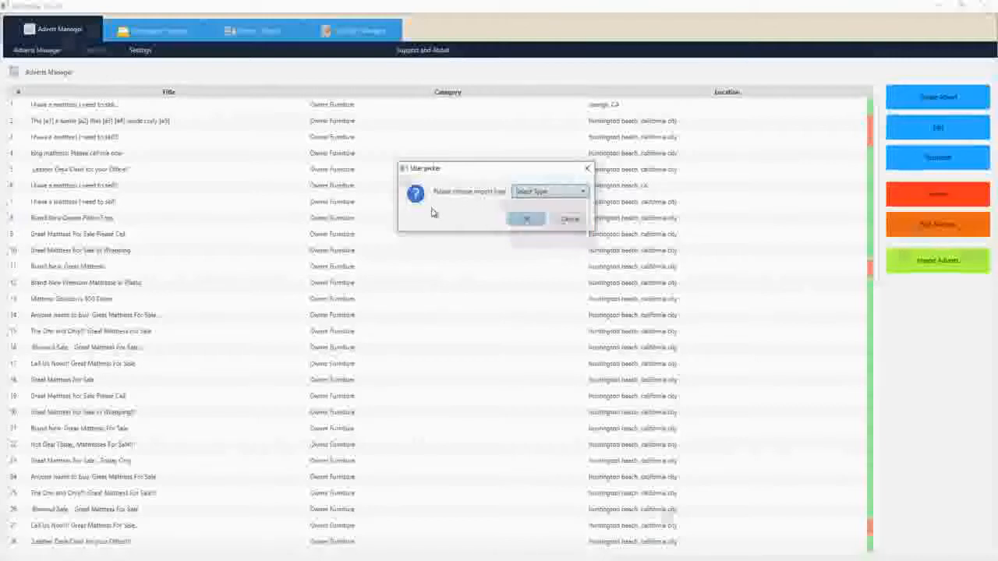
click(569, 218)
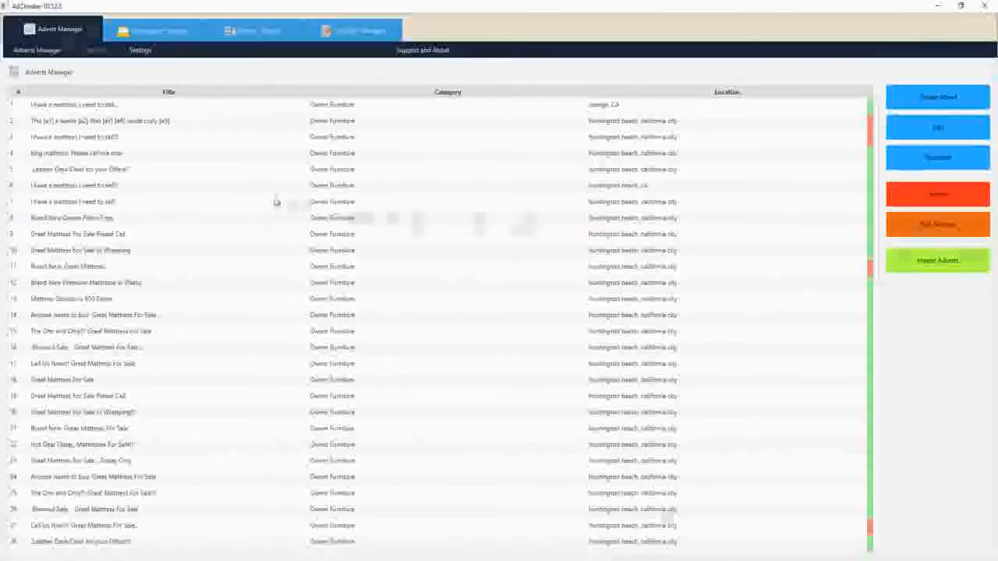
mouse_move(225, 93)
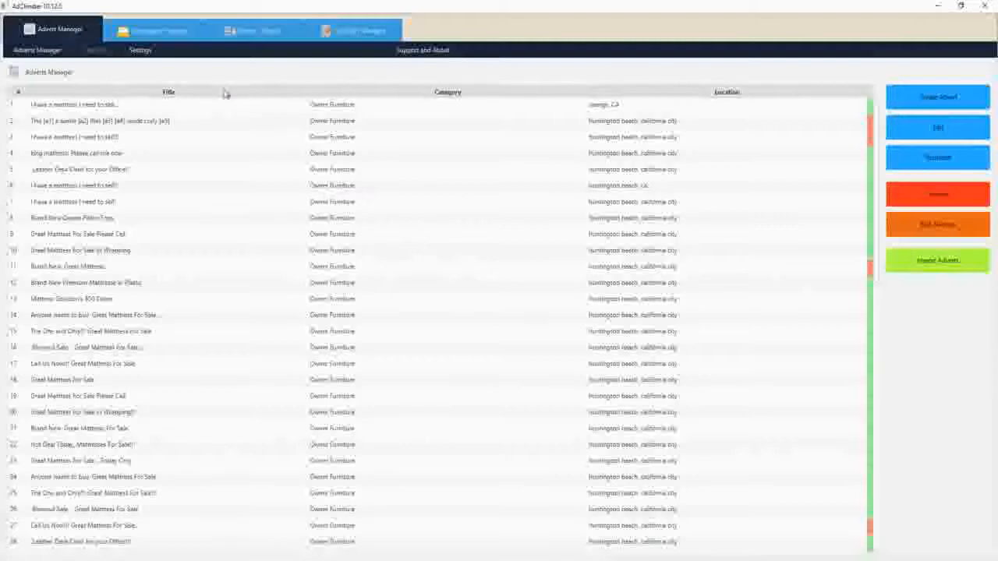
Switch to Campaign Manager to view budget and Facebook/Google+ login settings.
click(152, 29)
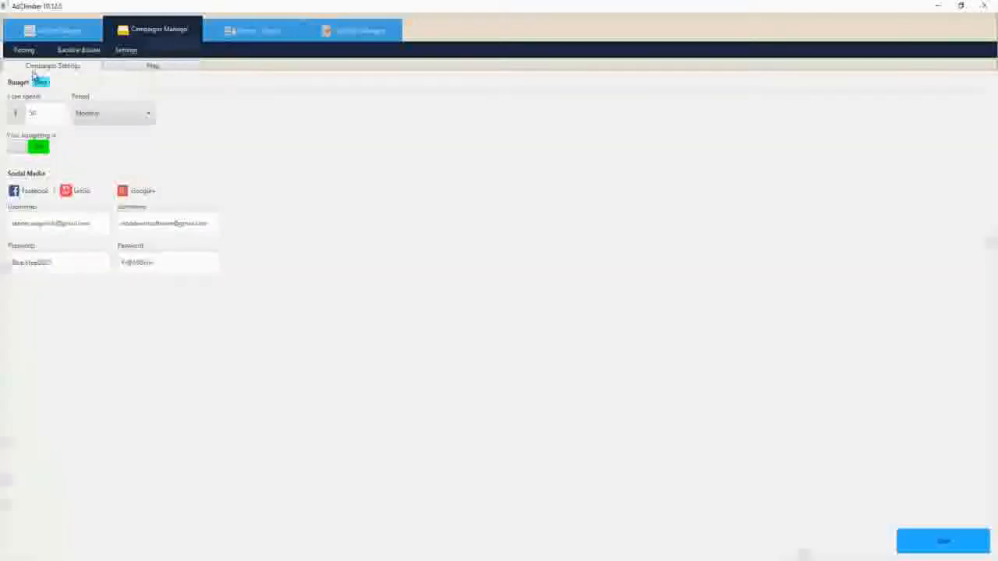
Browse the saved adverts list, then return to the campaign list with advert counts.
click(53, 29)
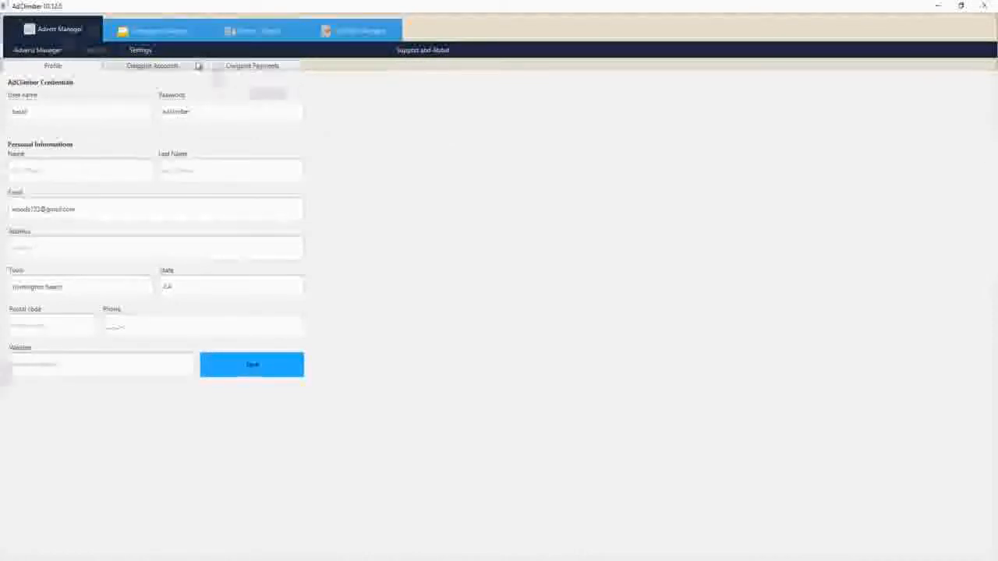
click(152, 30)
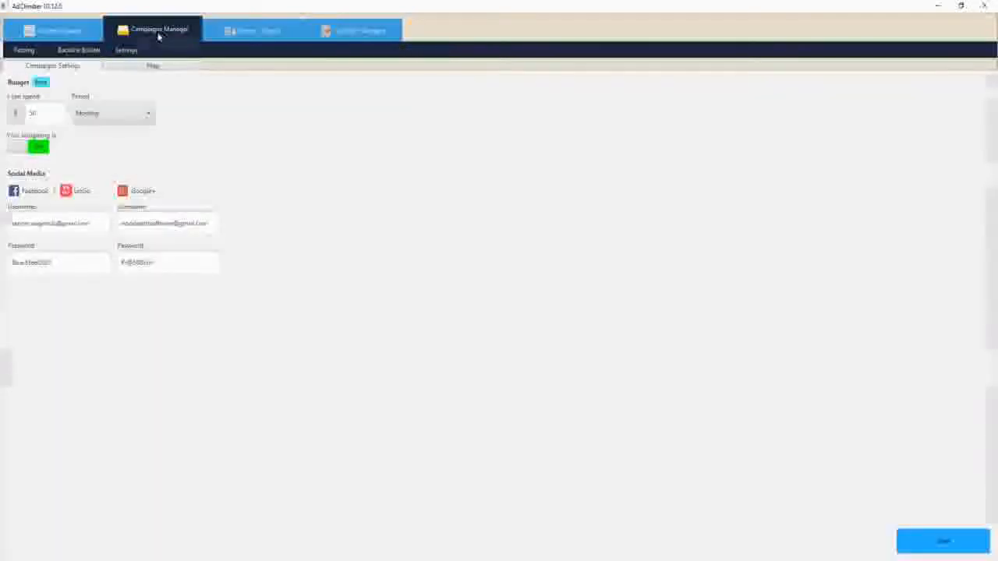
click(53, 30)
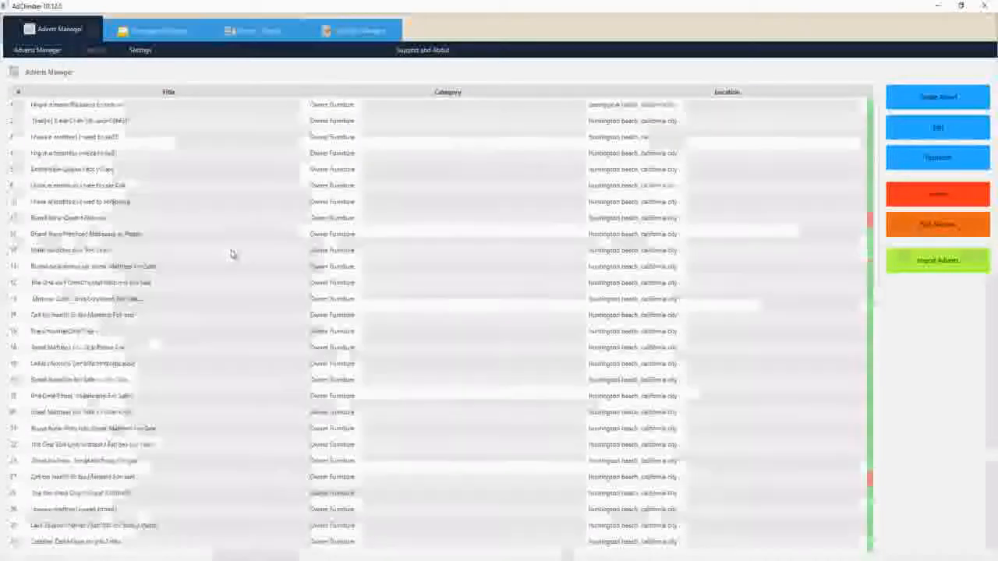
scroll(down, 3)
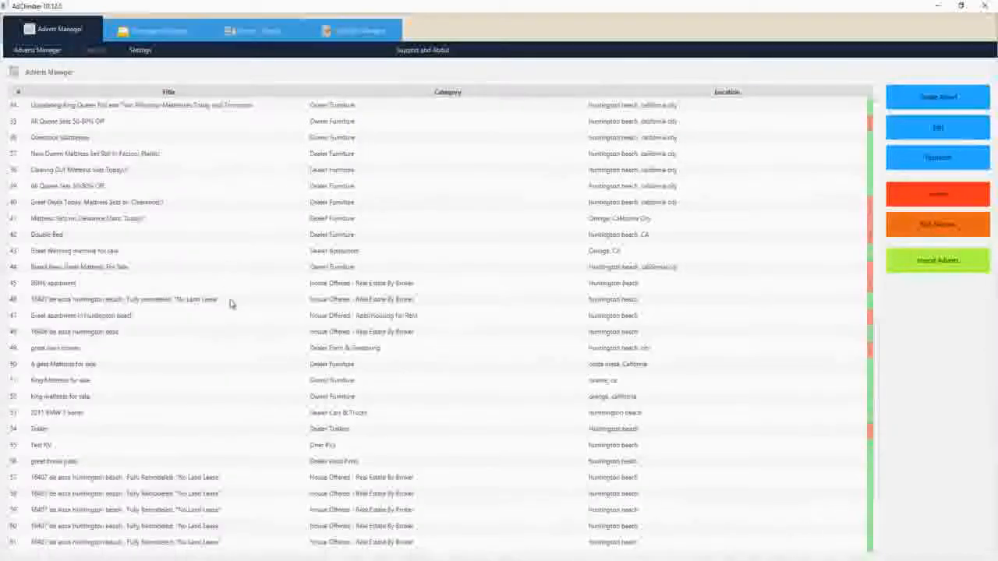
click(152, 30)
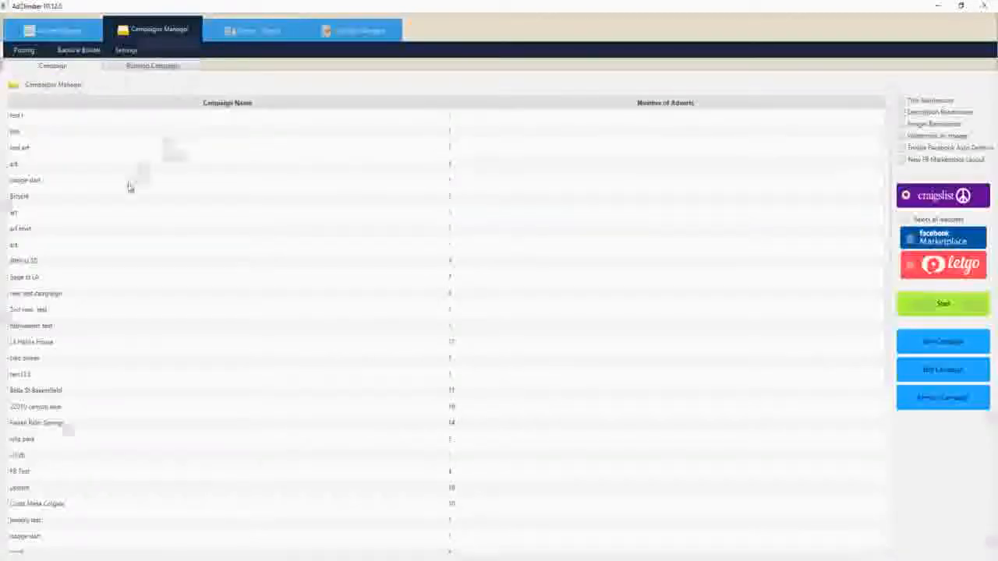
mouse_move(292, 392)
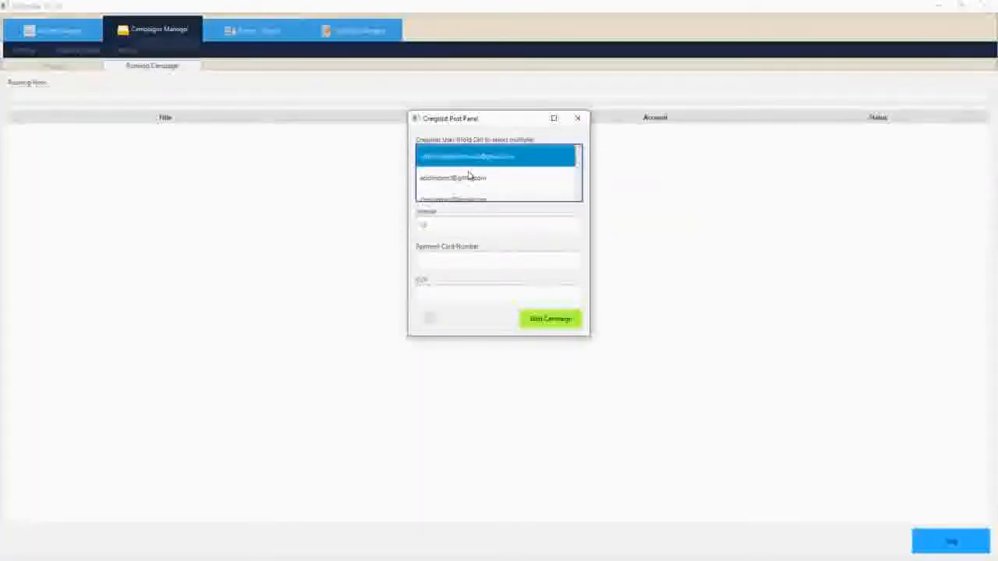
Select several Craigslist accounts, start the campaign, and confirm spreading ads across accounts.
click(468, 177)
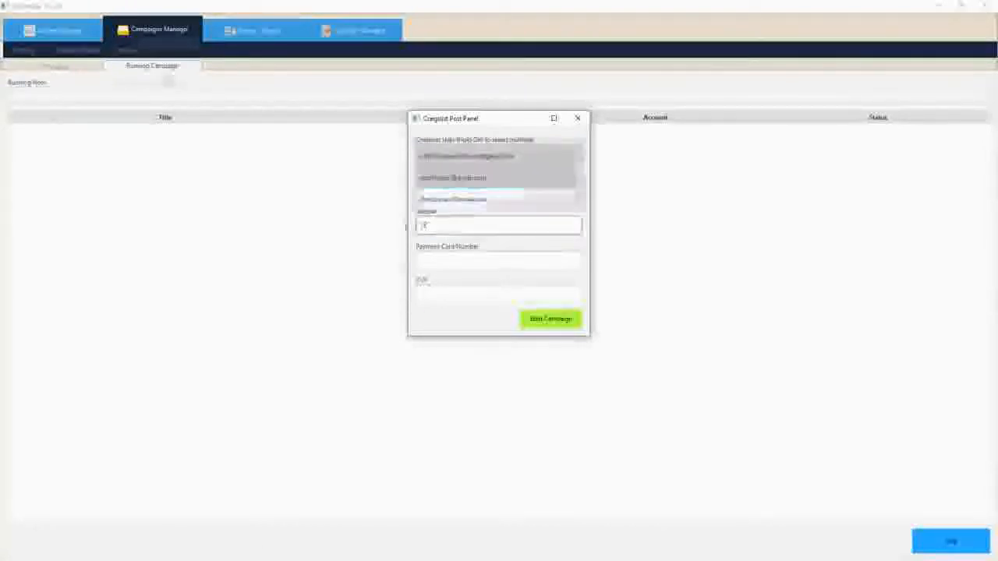
click(498, 225)
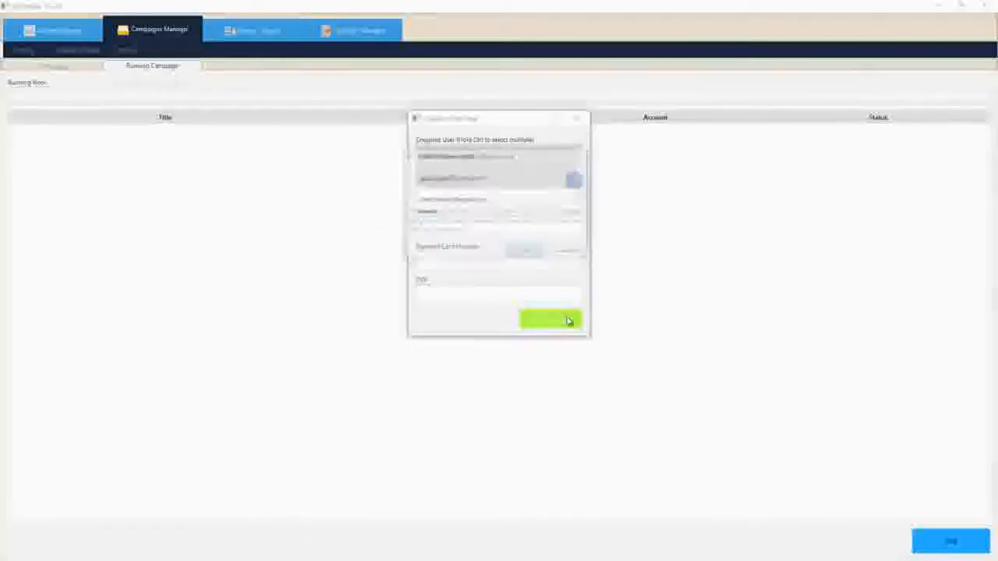
click(550, 319)
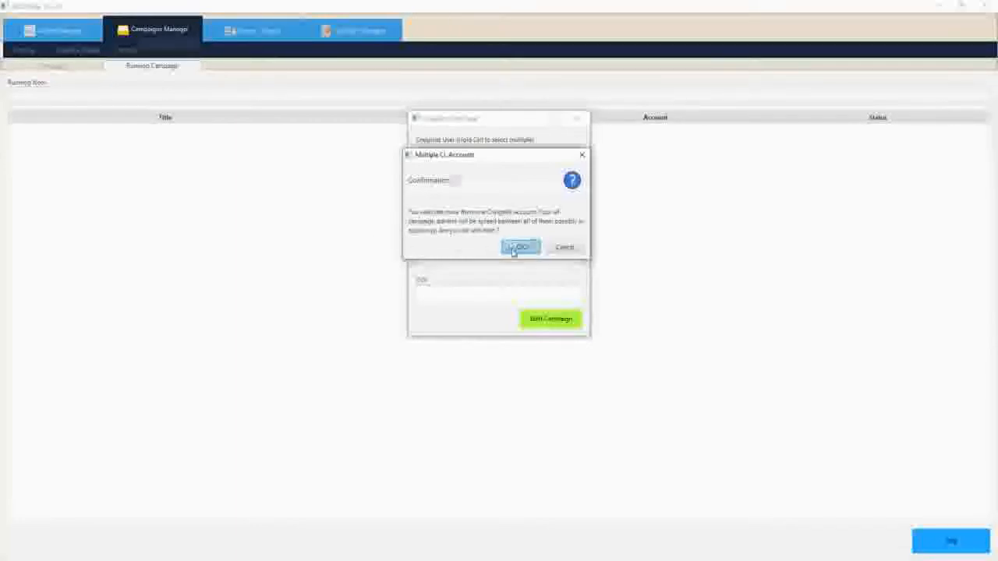
click(519, 247)
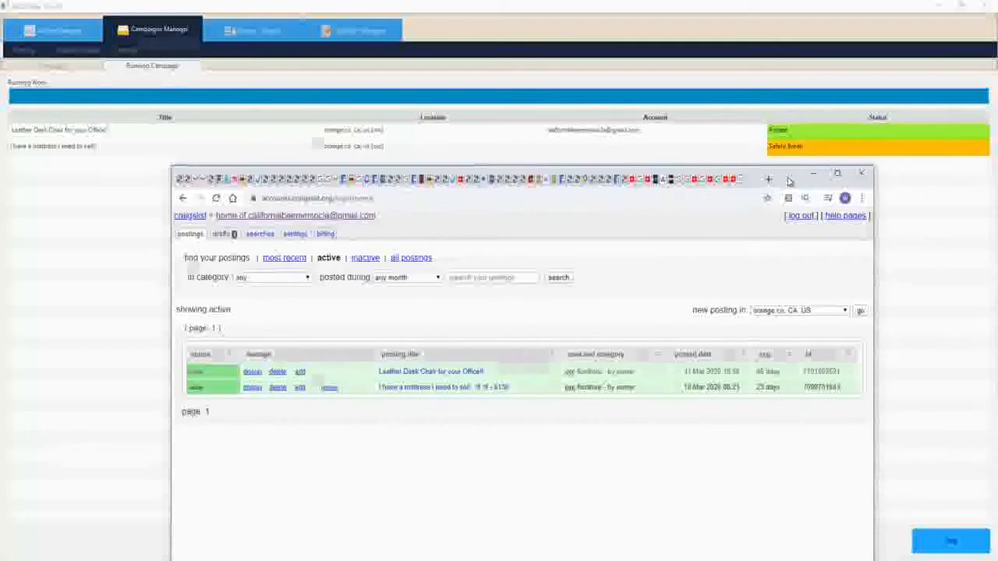
mouse_move(731, 149)
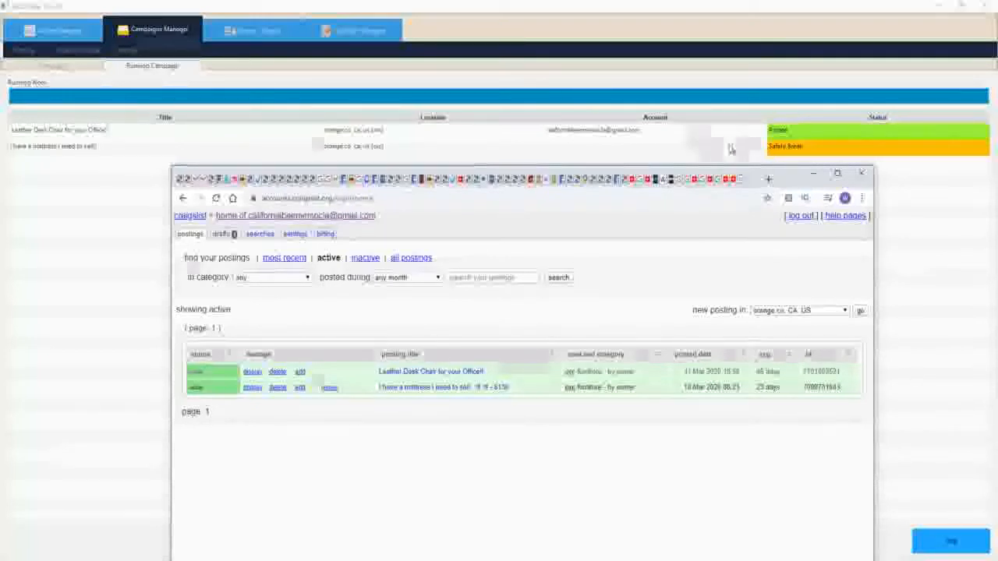
mouse_move(791, 183)
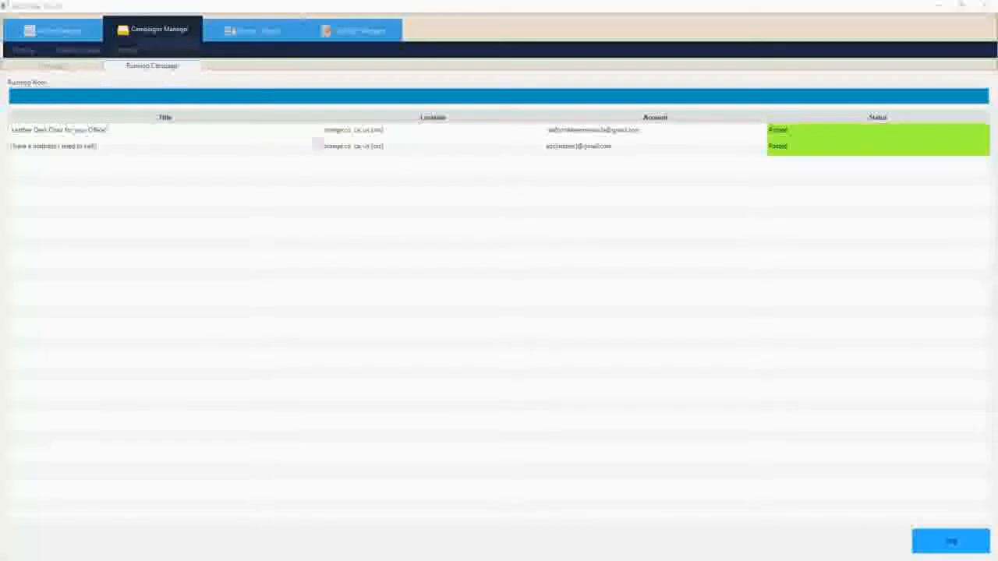
Check the second Craigslist account's postings, then return to the campaign list.
click(53, 30)
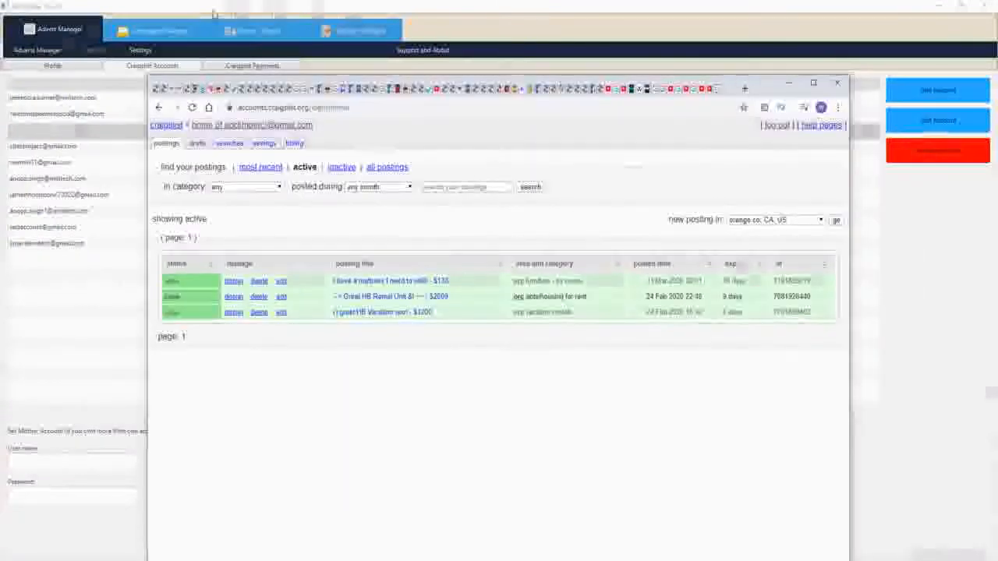
click(153, 29)
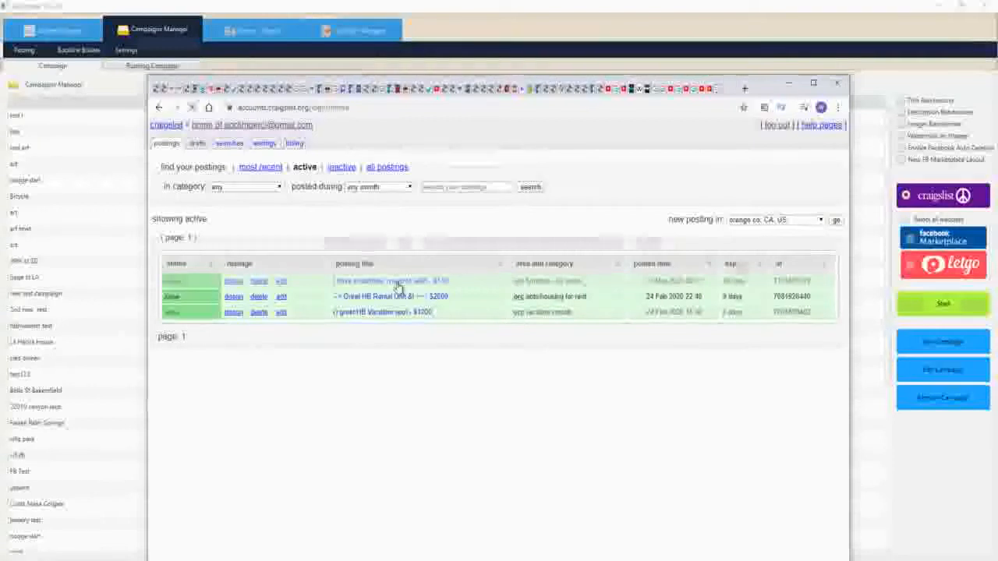
click(394, 281)
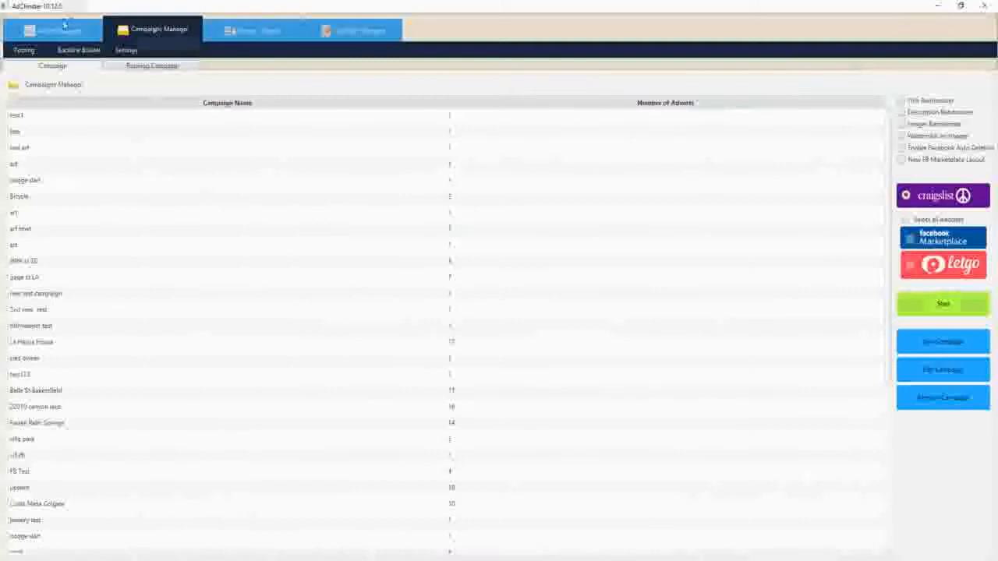
Open the mattress advert in the editor, review it, and close it.
click(53, 29)
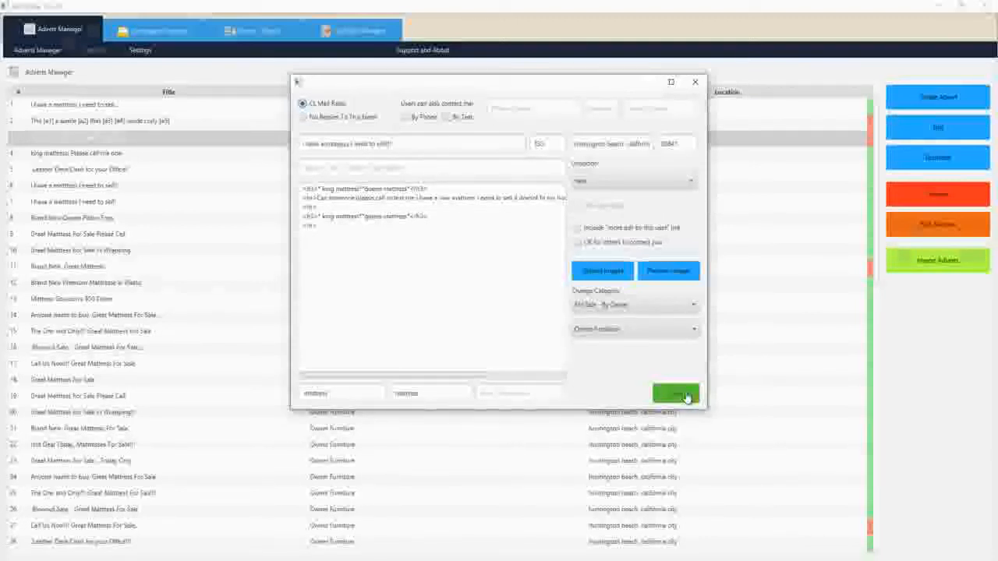
click(675, 392)
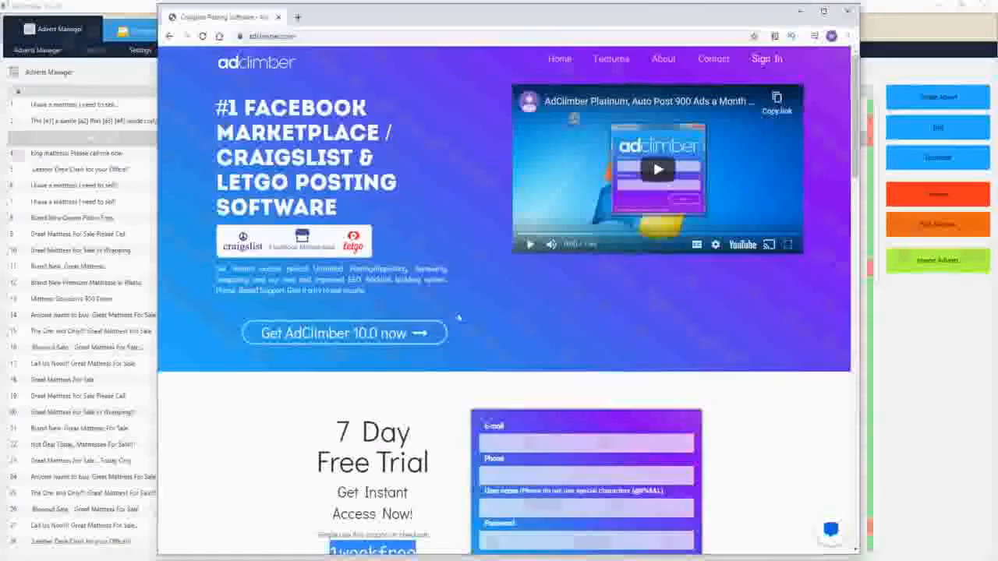
Scroll to the 7 Day Free Trial form and highlight the 1weekfree coupon.
scroll(down, 3)
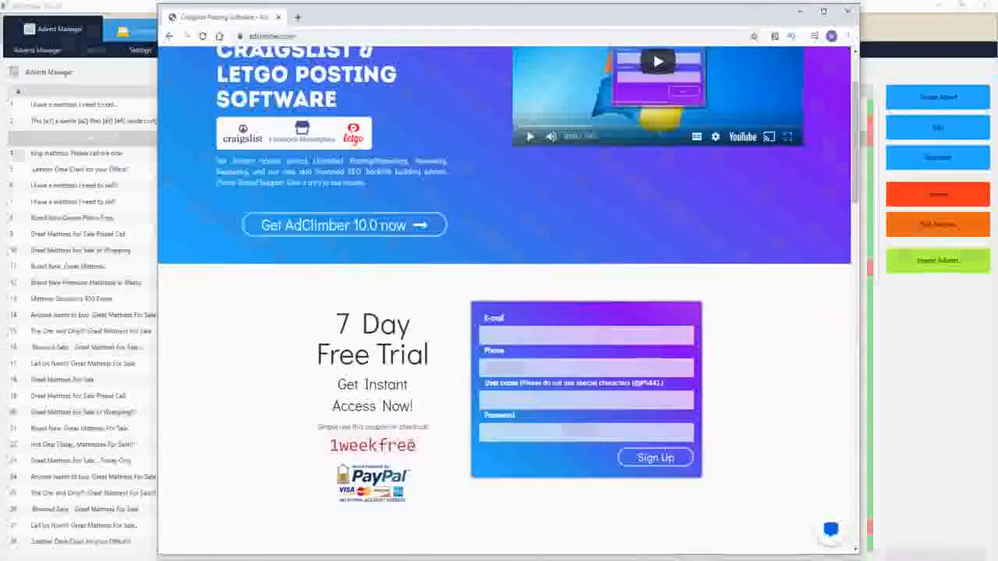
double_click(372, 445)
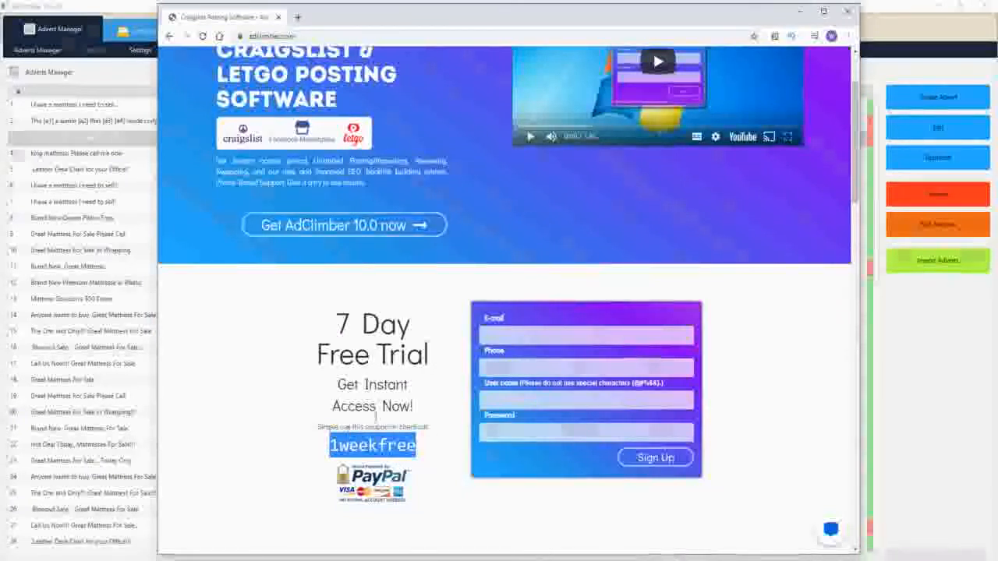